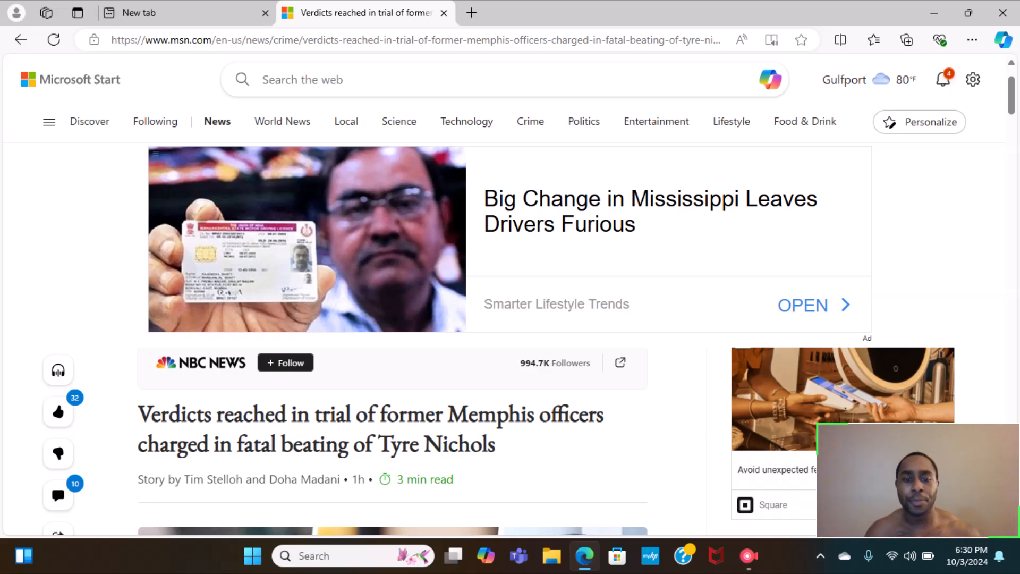
{"action": "scroll", "scroll_direction": "down", "scroll_amount": 3}
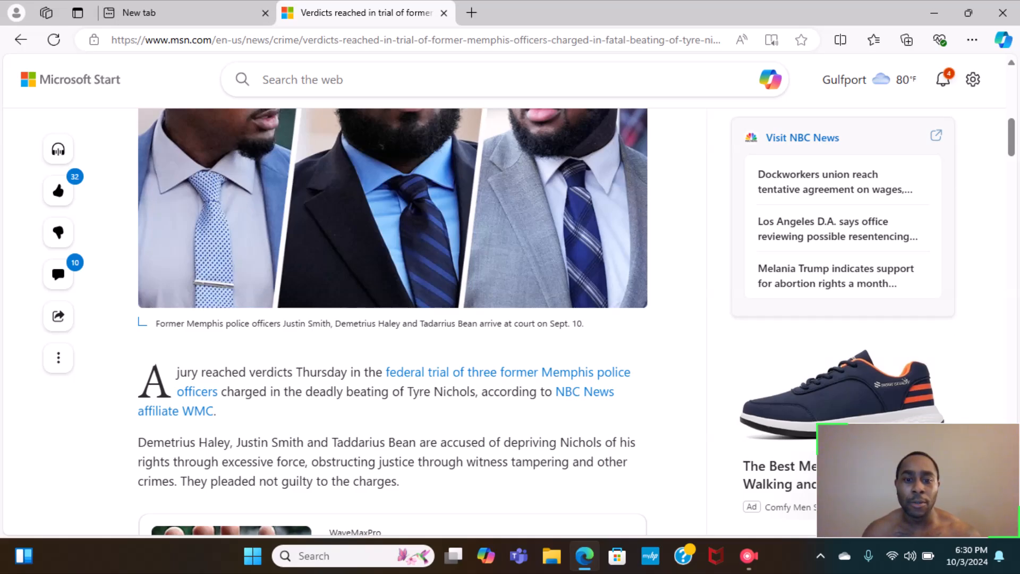
{"action": "scroll", "scroll_direction": "down", "scroll_amount": 3}
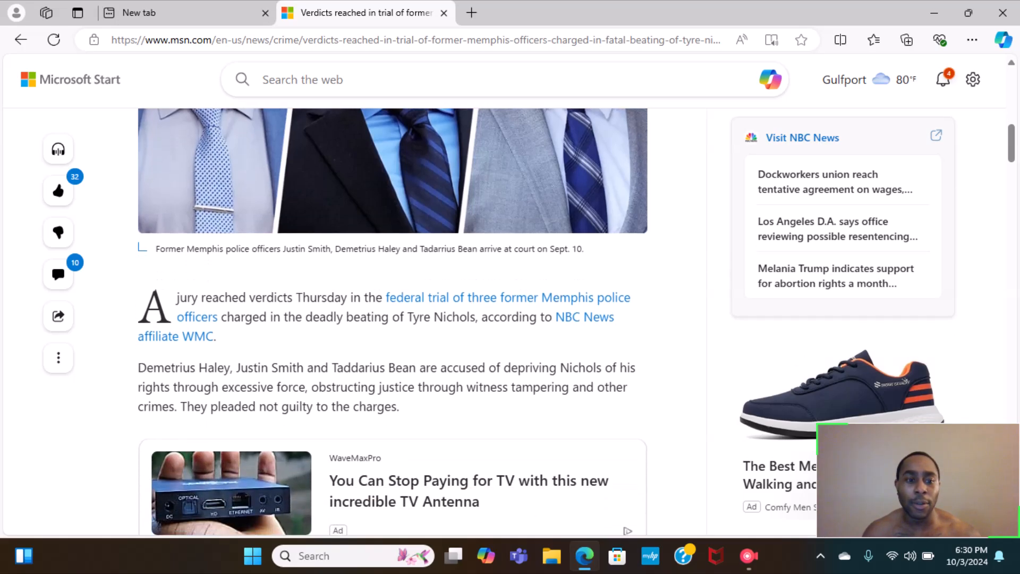
{"action": "scroll", "scroll_direction": "down", "scroll_amount": 3}
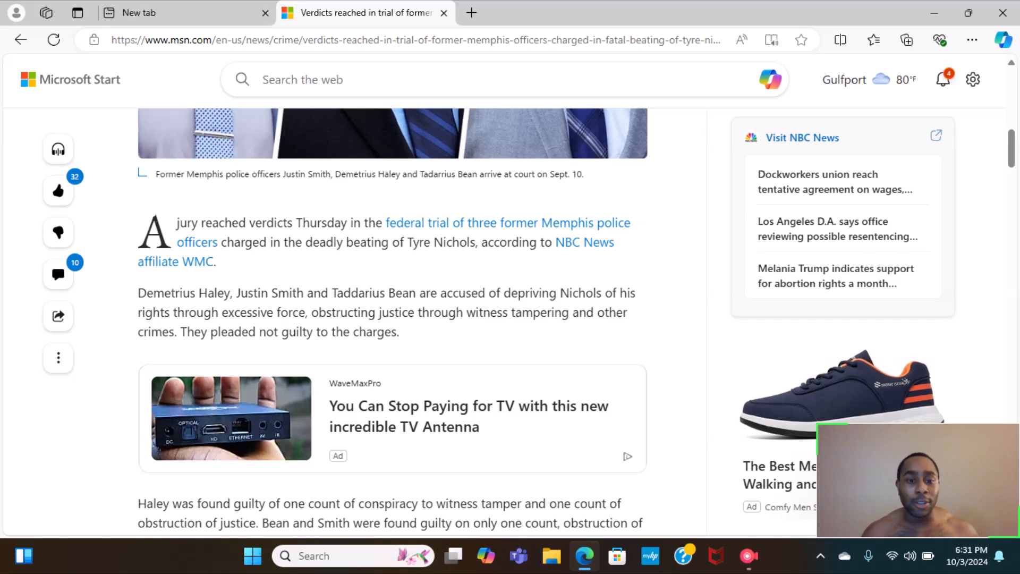
{"action": "scroll", "scroll_direction": "down", "scroll_amount": 3}
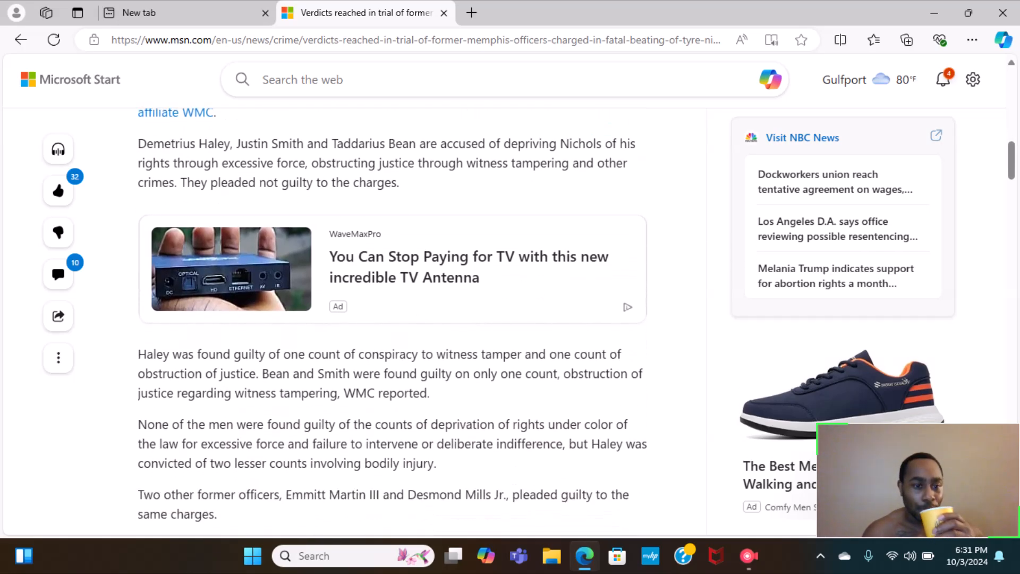
{"action": "scroll", "scroll_direction": "down", "scroll_amount": 3}
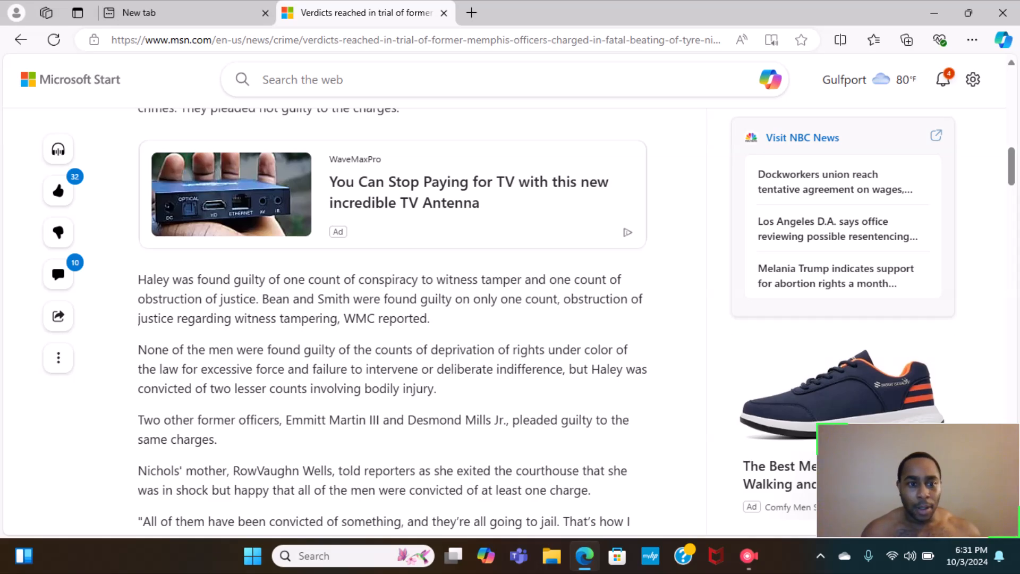
{"action": "scroll", "scroll_direction": "down", "scroll_amount": 3}
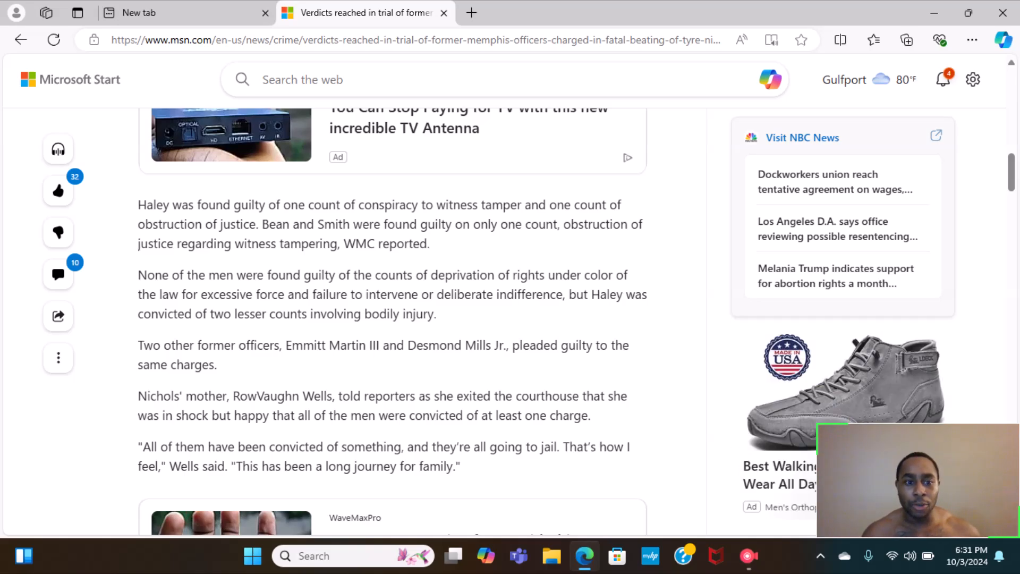
{"action": "scroll", "scroll_direction": "down", "scroll_amount": 3}
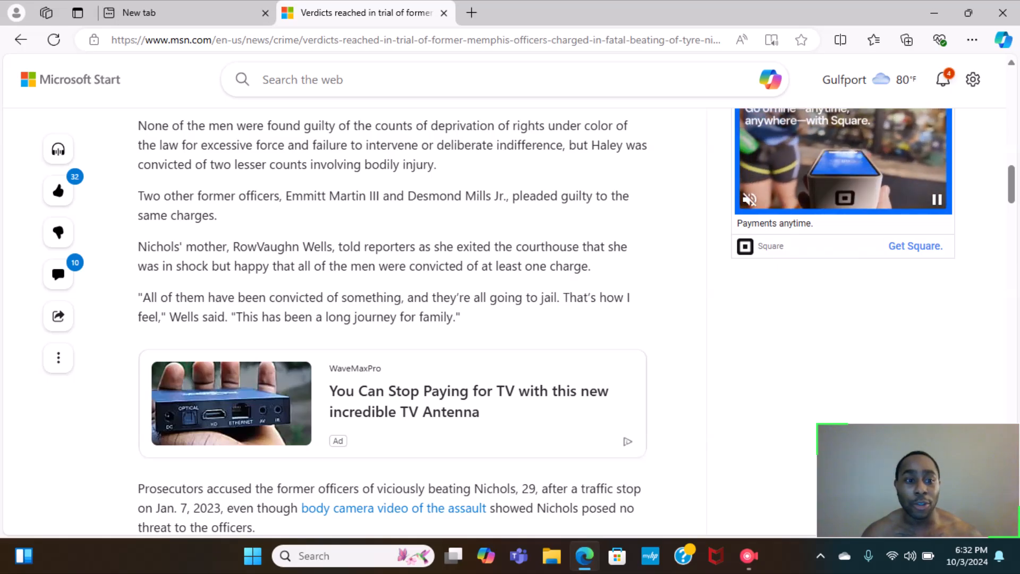
{"action": "scroll", "scroll_direction": "down", "scroll_amount": 3}
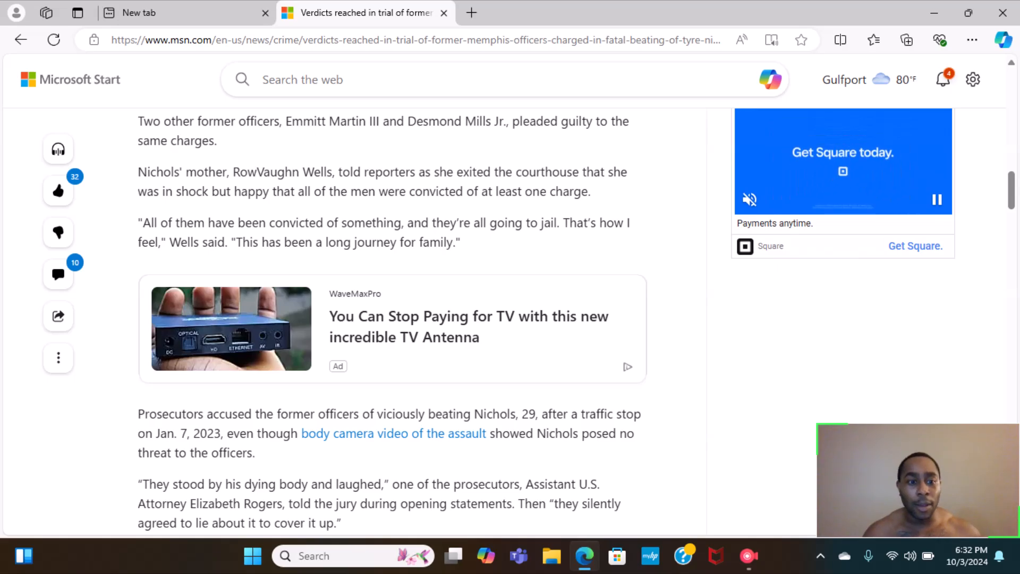
{"action": "scroll", "scroll_direction": "down", "scroll_amount": 3}
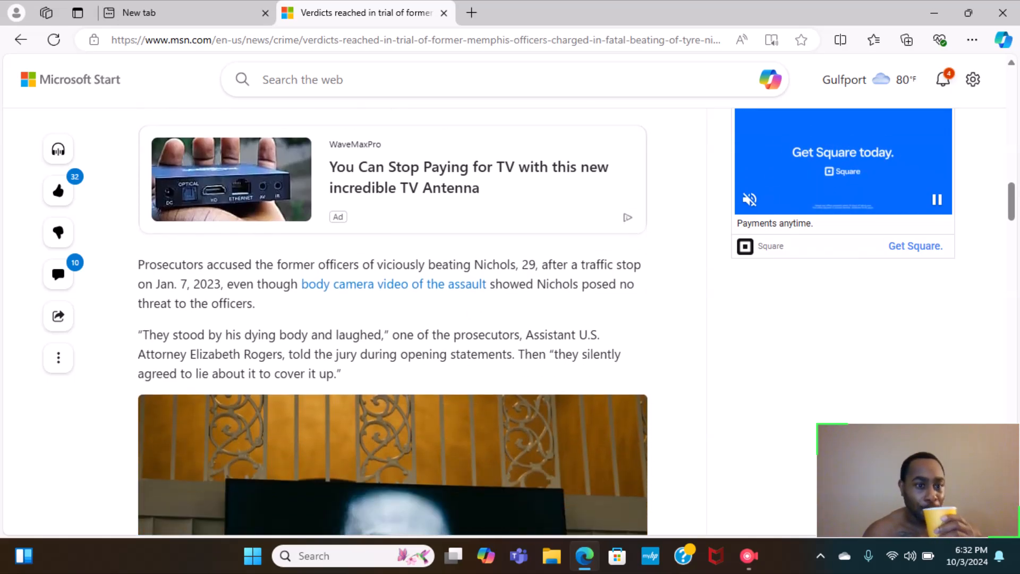
{"action": "scroll", "scroll_direction": "down", "scroll_amount": 3}
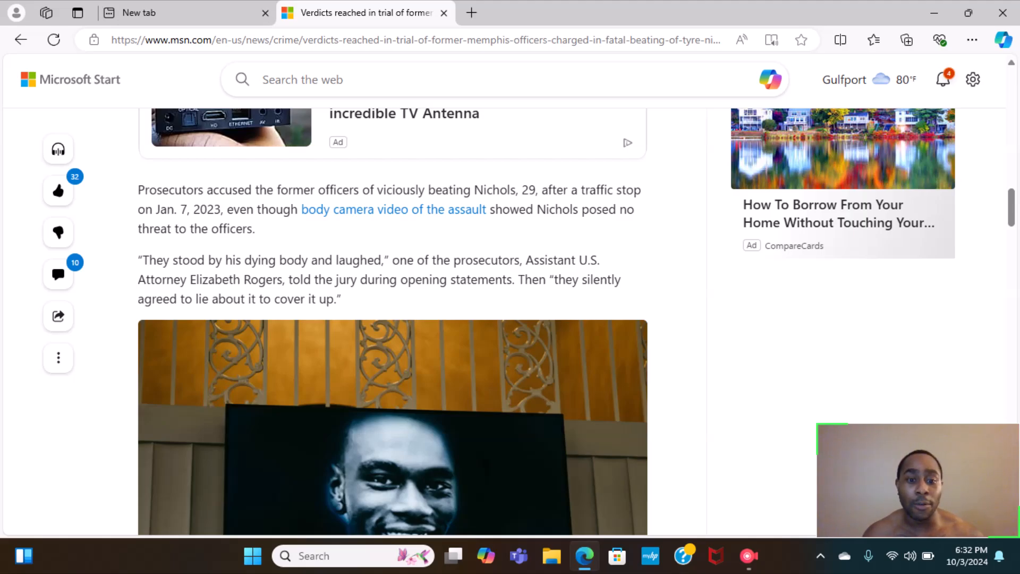
{"action": "scroll", "scroll_direction": "down", "scroll_amount": 3}
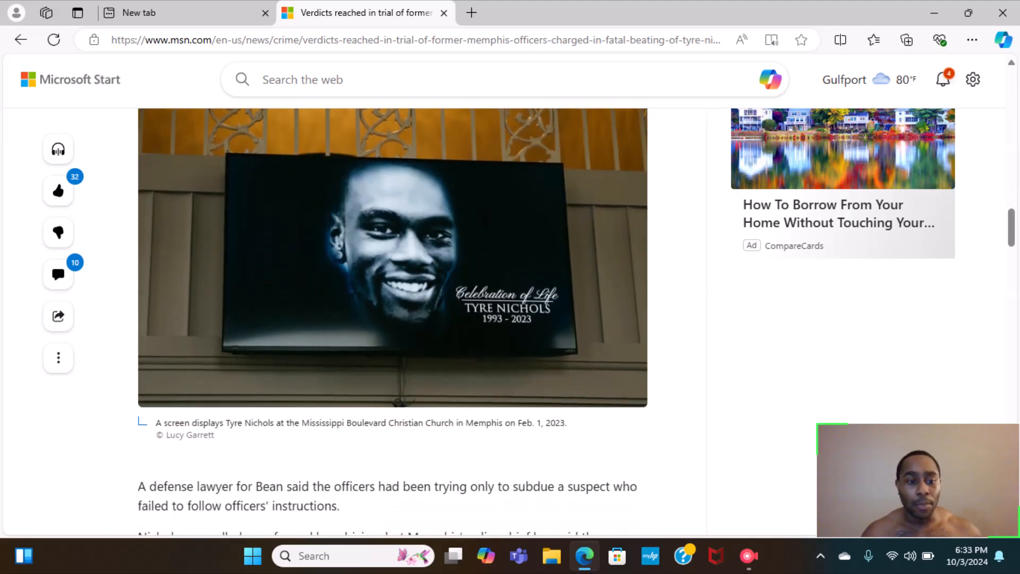
{"action": "scroll", "scroll_direction": "down", "scroll_amount": 3}
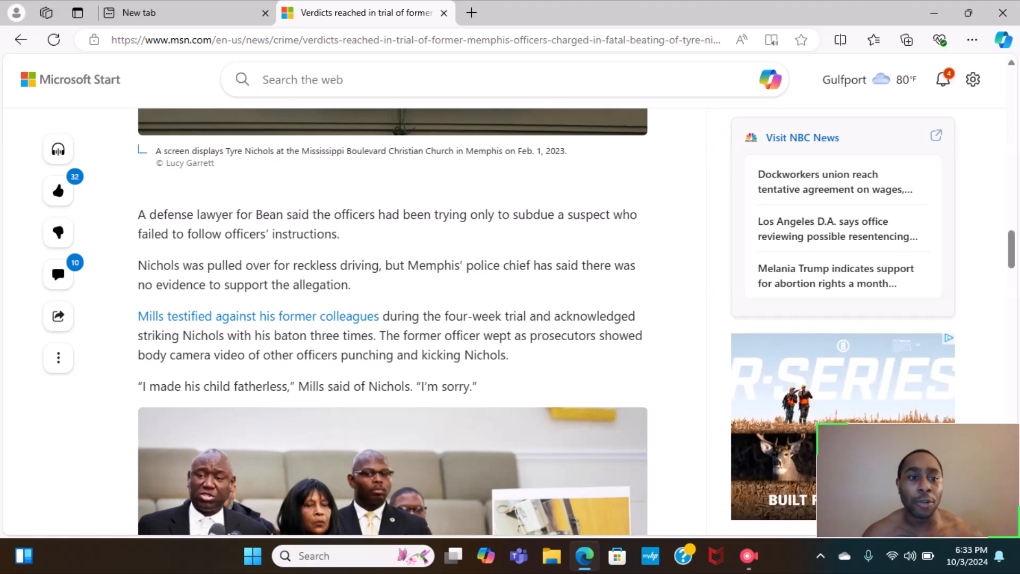
{"action": "scroll", "scroll_direction": "down", "scroll_amount": 3}
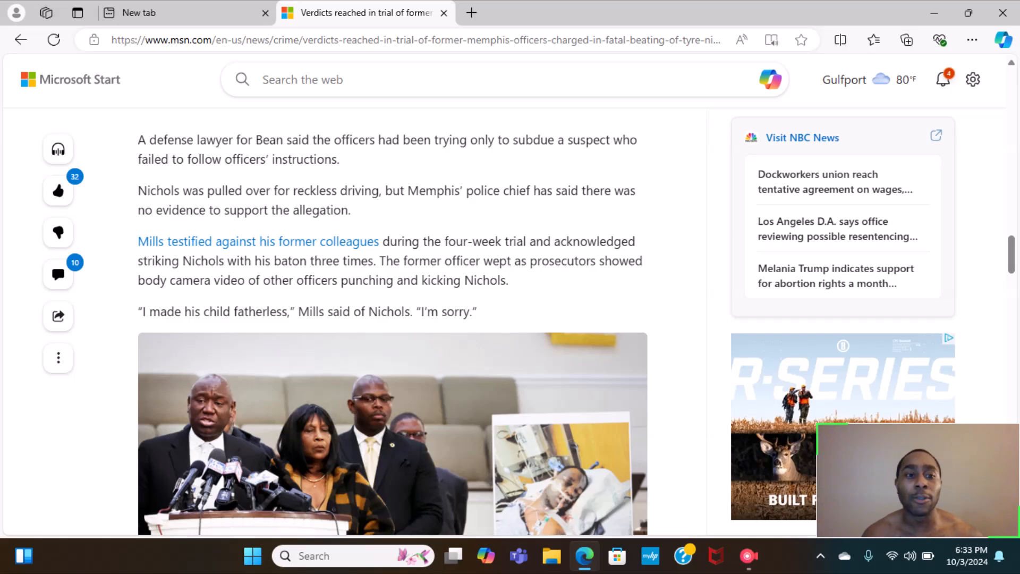
{"action": "scroll", "scroll_direction": "down", "scroll_amount": 3}
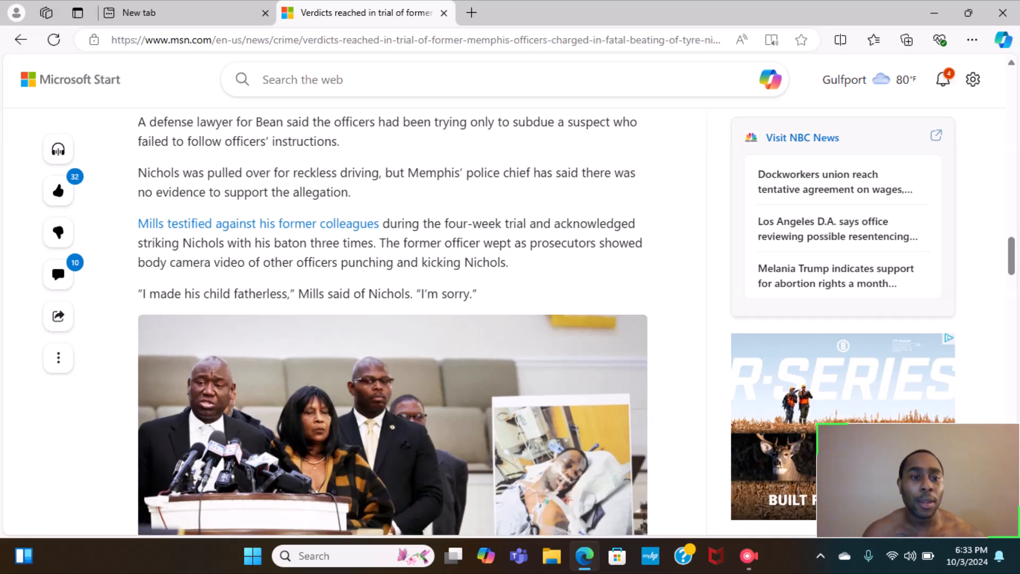
{"action": "scroll", "scroll_direction": "down", "scroll_amount": 3}
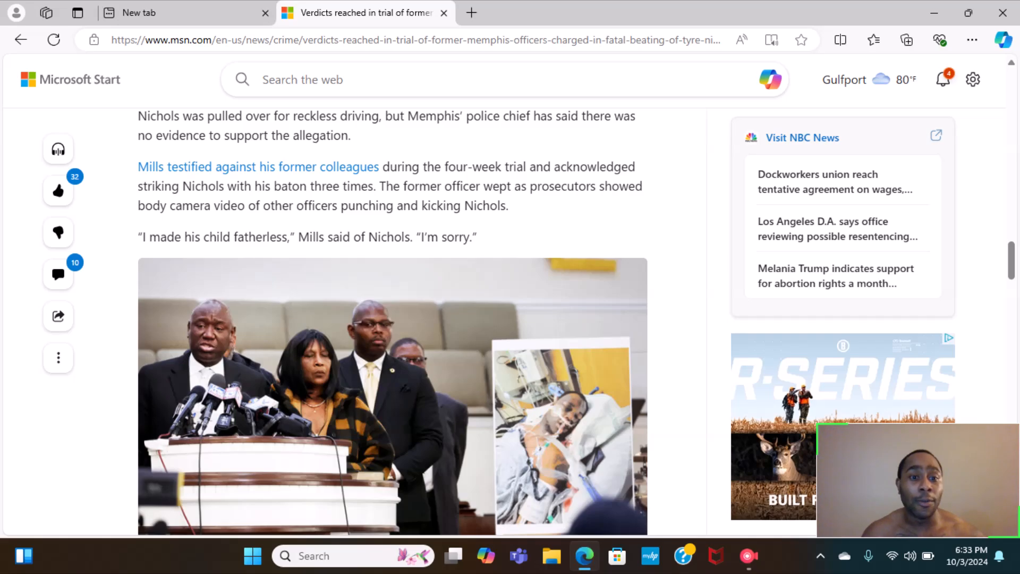
{"action": "scroll", "scroll_direction": "down", "scroll_amount": 3}
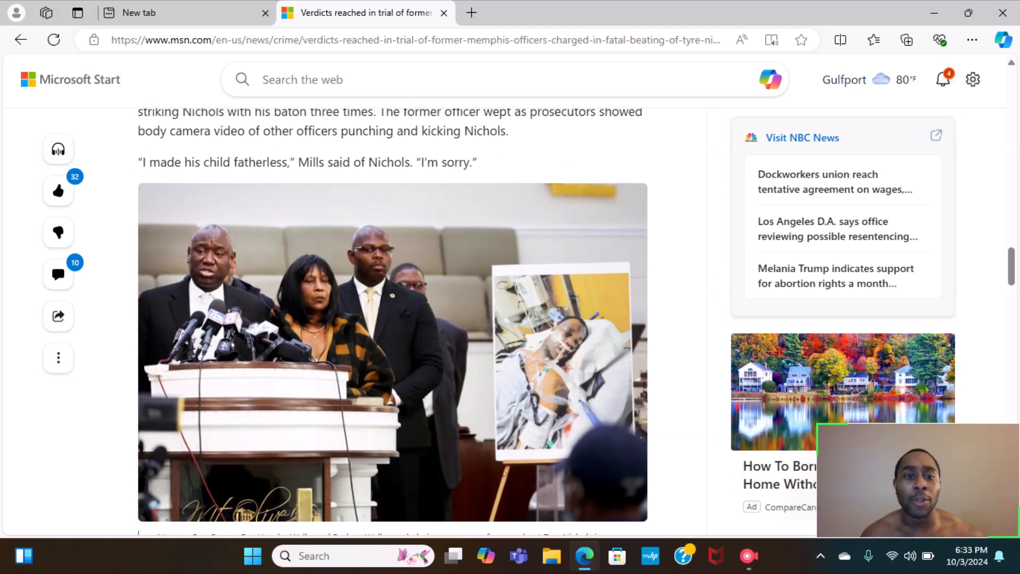
{"action": "scroll", "scroll_direction": "down", "scroll_amount": 3}
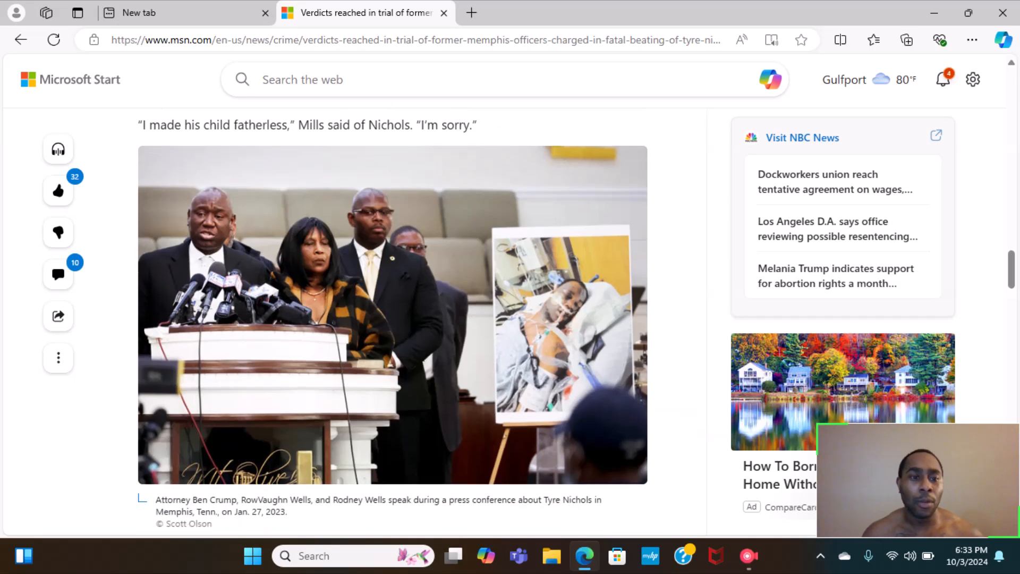
{"action": "scroll", "scroll_direction": "down", "scroll_amount": 3}
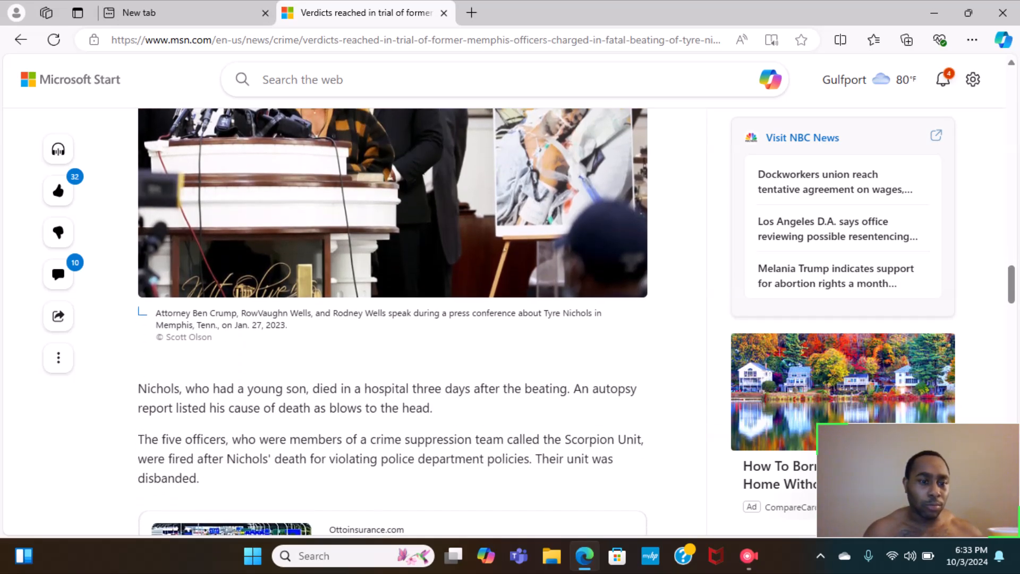
{"action": "scroll", "scroll_direction": "down", "scroll_amount": 3}
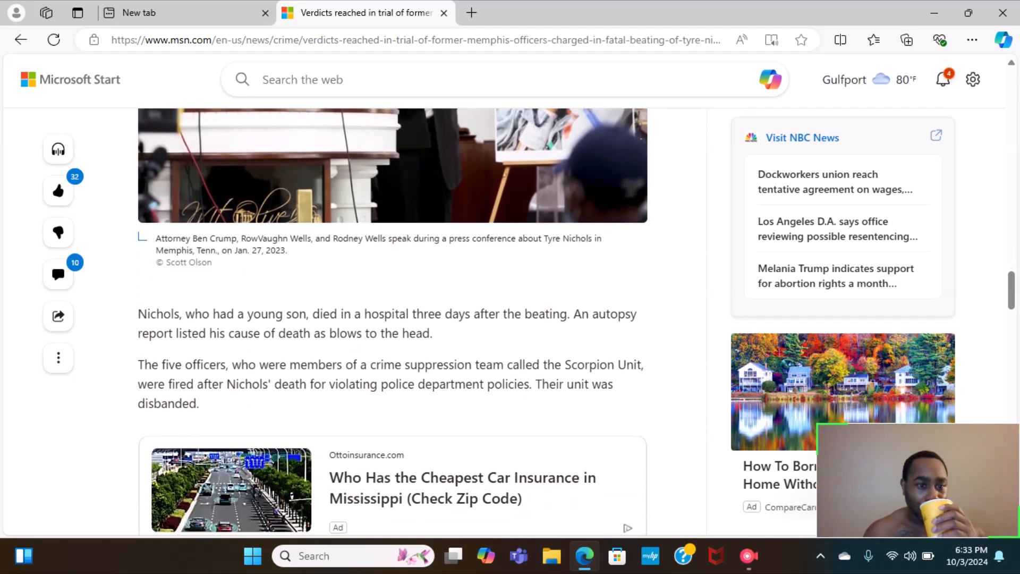
{"action": "scroll", "scroll_direction": "down", "scroll_amount": 3}
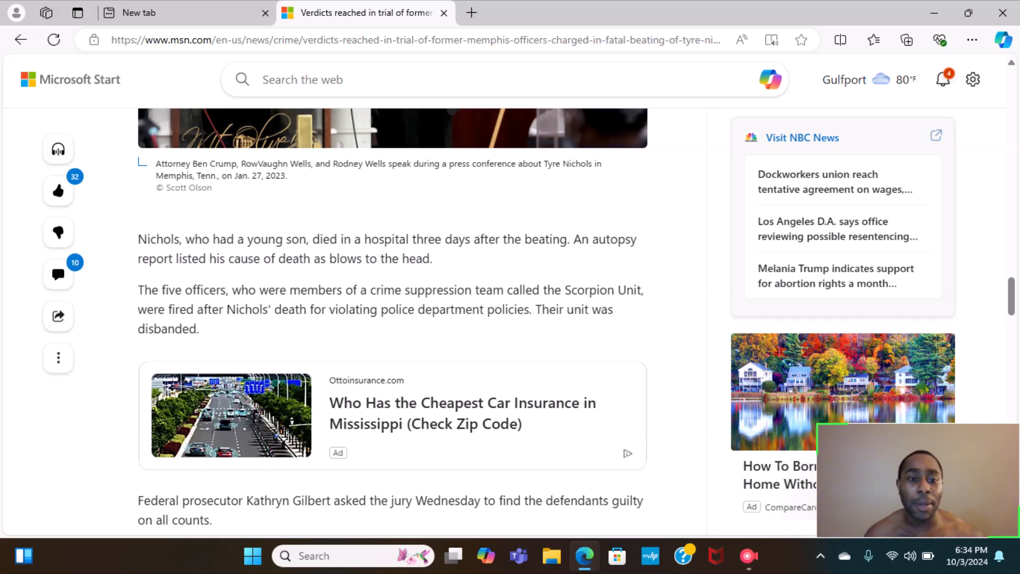
{"action": "scroll", "scroll_direction": "down", "scroll_amount": 3}
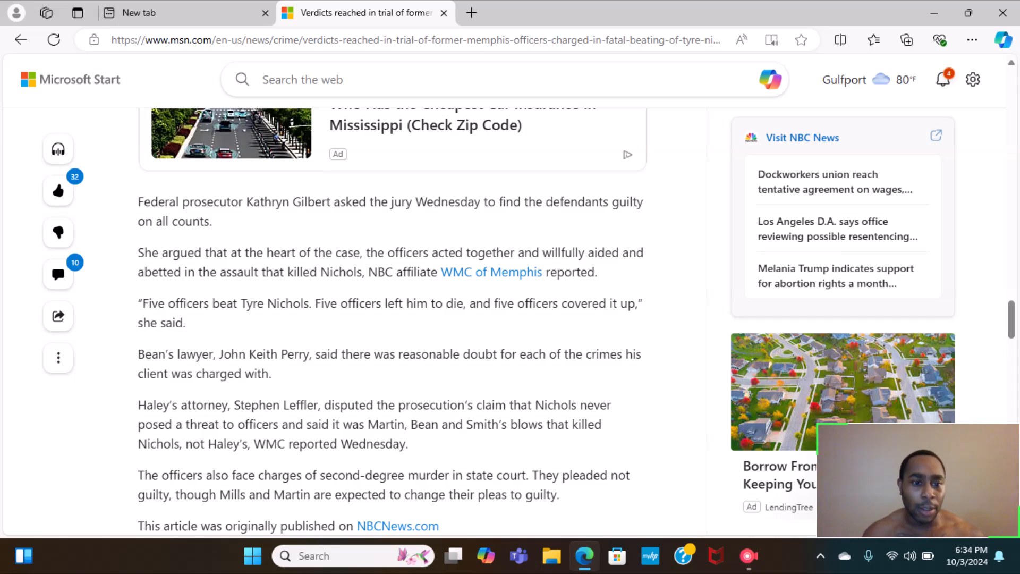
{"action": "scroll", "scroll_direction": "down", "scroll_amount": 3}
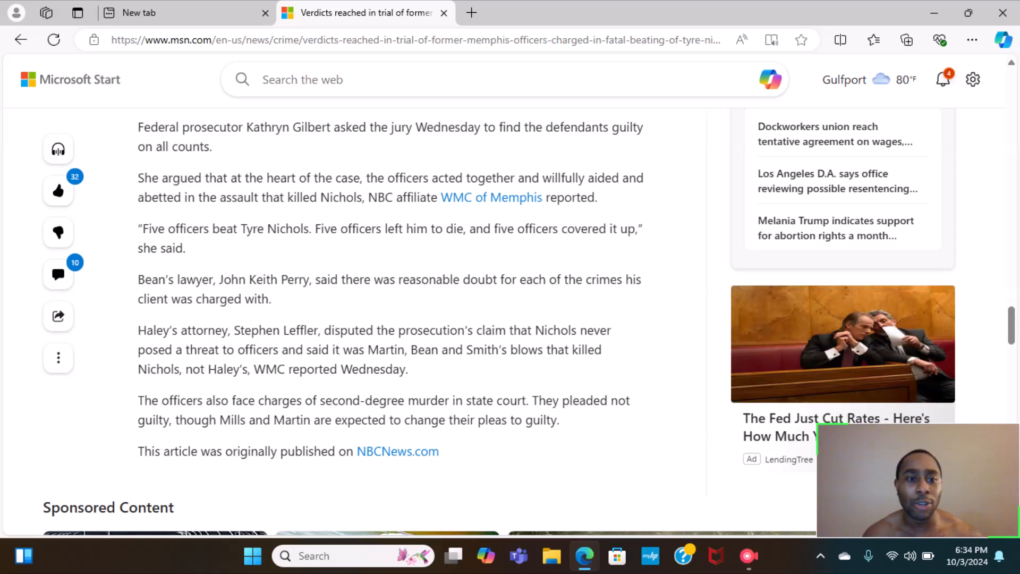
{"action": "scroll", "scroll_direction": "down", "scroll_amount": 3}
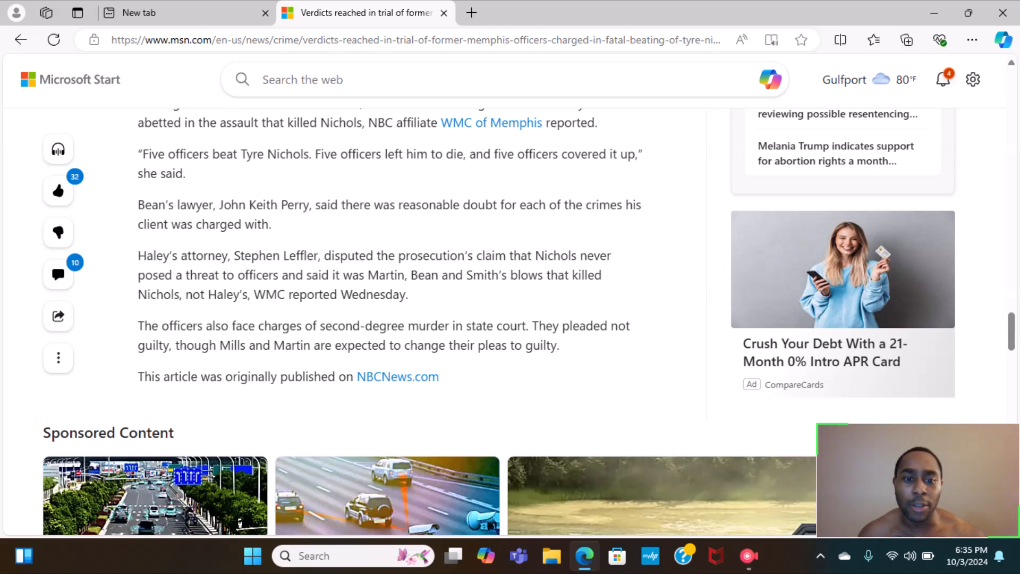
{"action": "scroll", "scroll_direction": "down", "scroll_amount": 3}
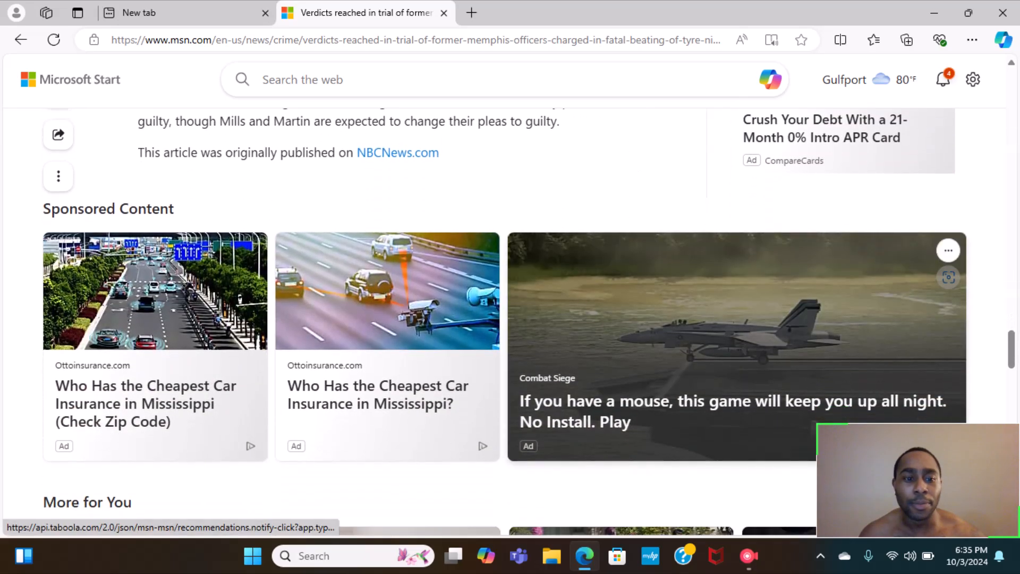
{"action": "scroll", "scroll_direction": "up", "scroll_amount": 3}
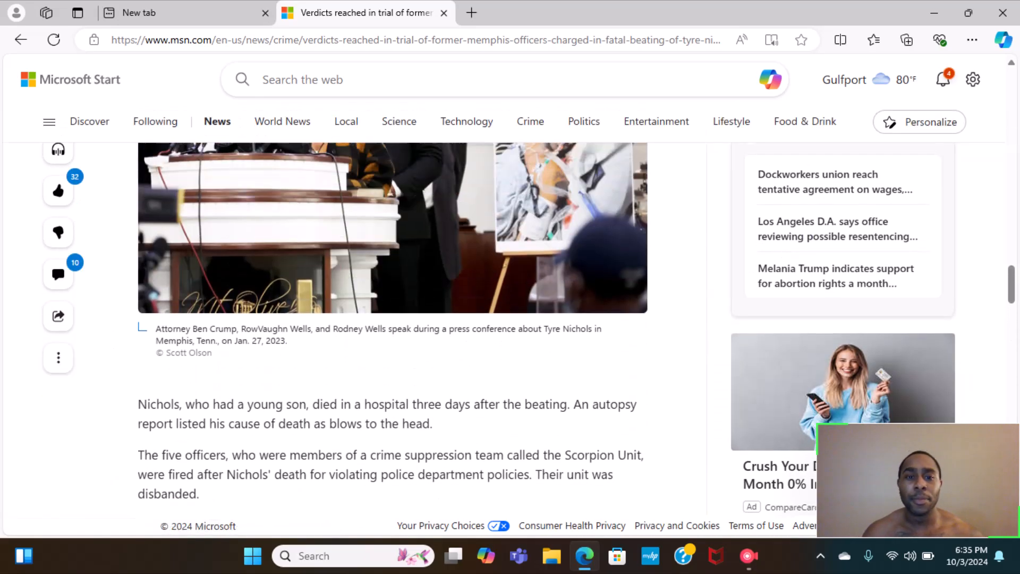
{"action": "scroll", "scroll_direction": "up", "scroll_amount": 3}
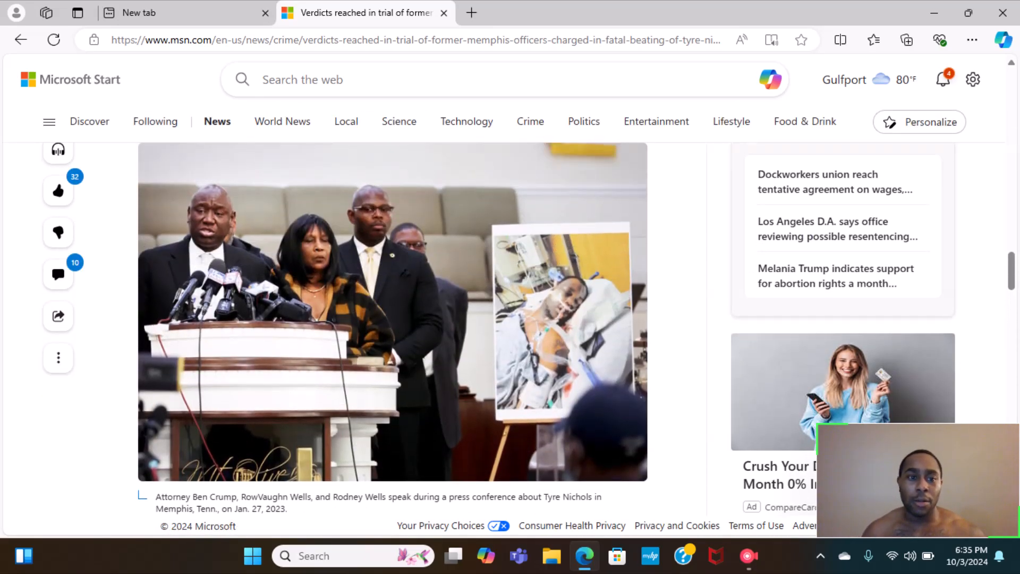